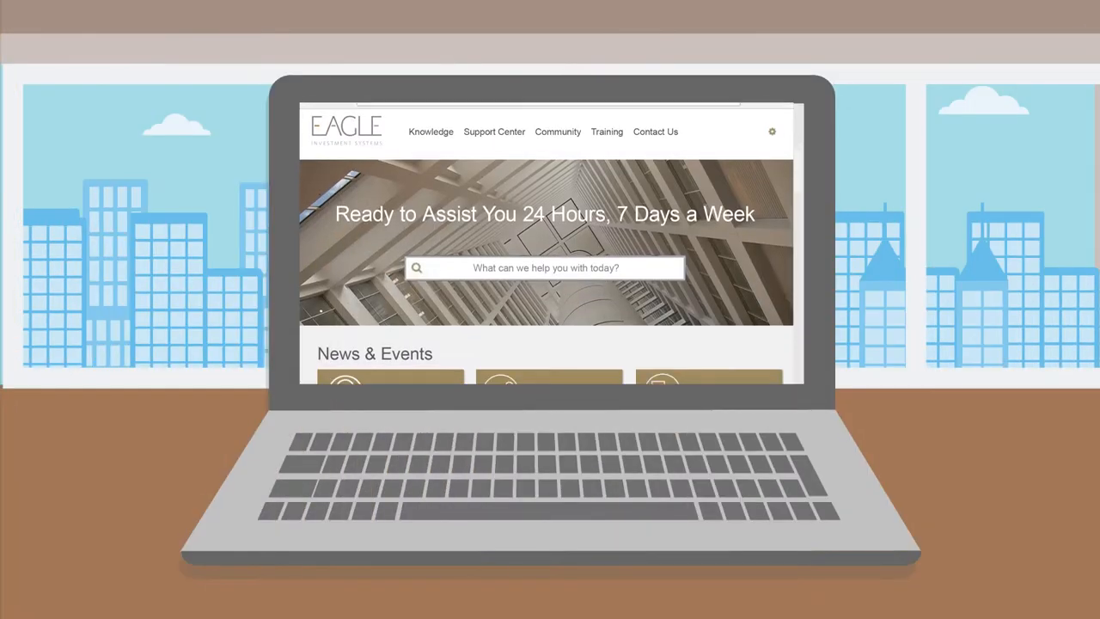
- Enter a search term in the home page's 'What can we help you with today?' box
scroll("down", 3)
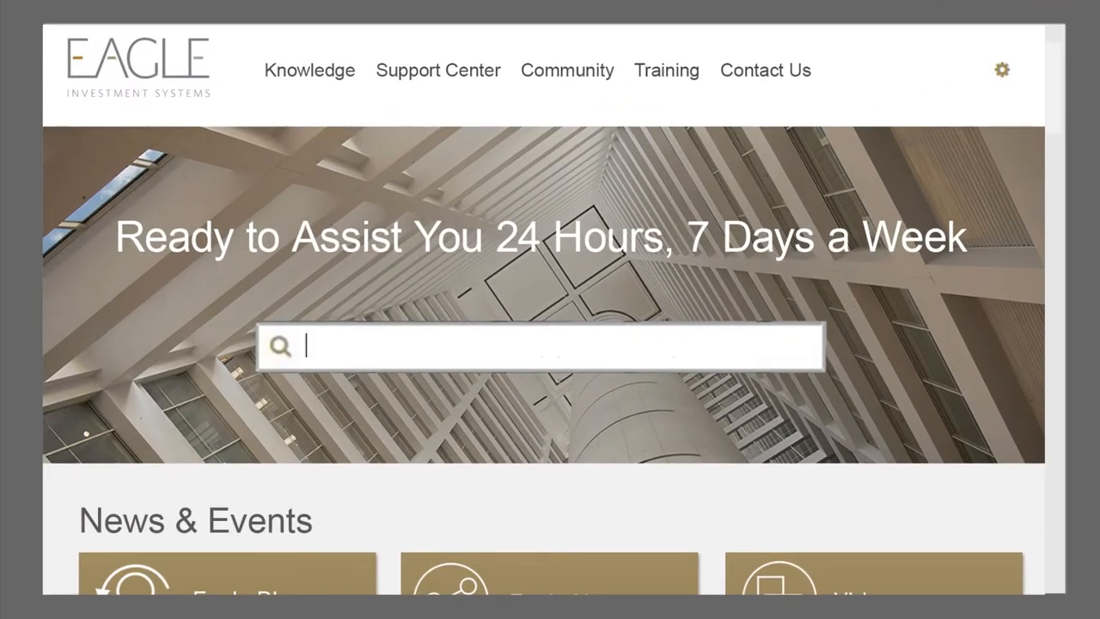
type("search term")
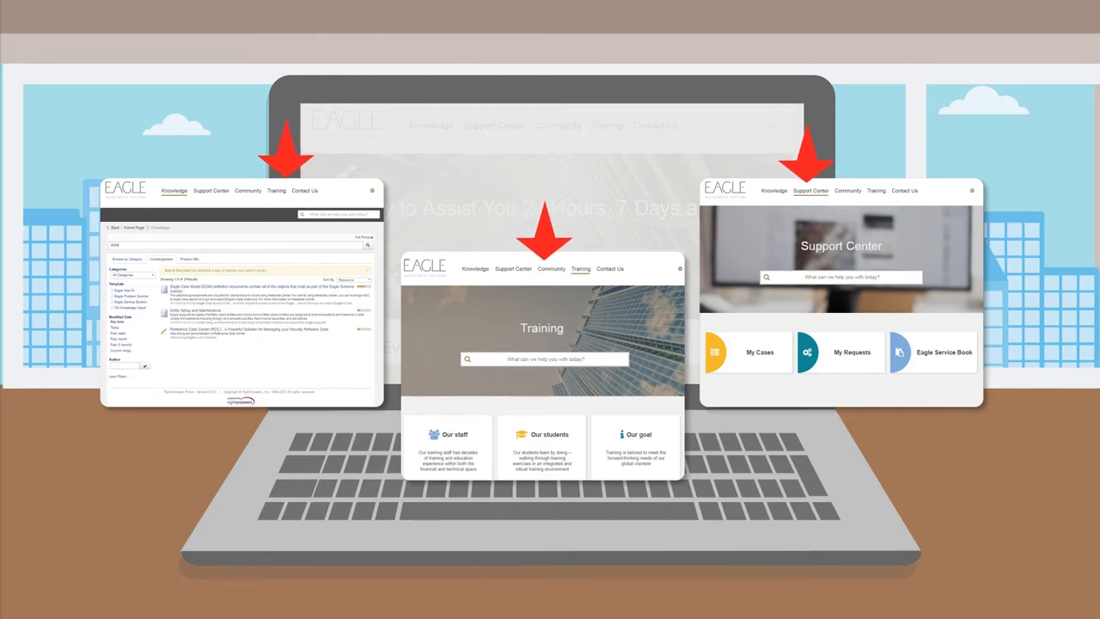
- Browse the Support Center My Cases list and the Training page via the top navigation
left_click(495, 126)
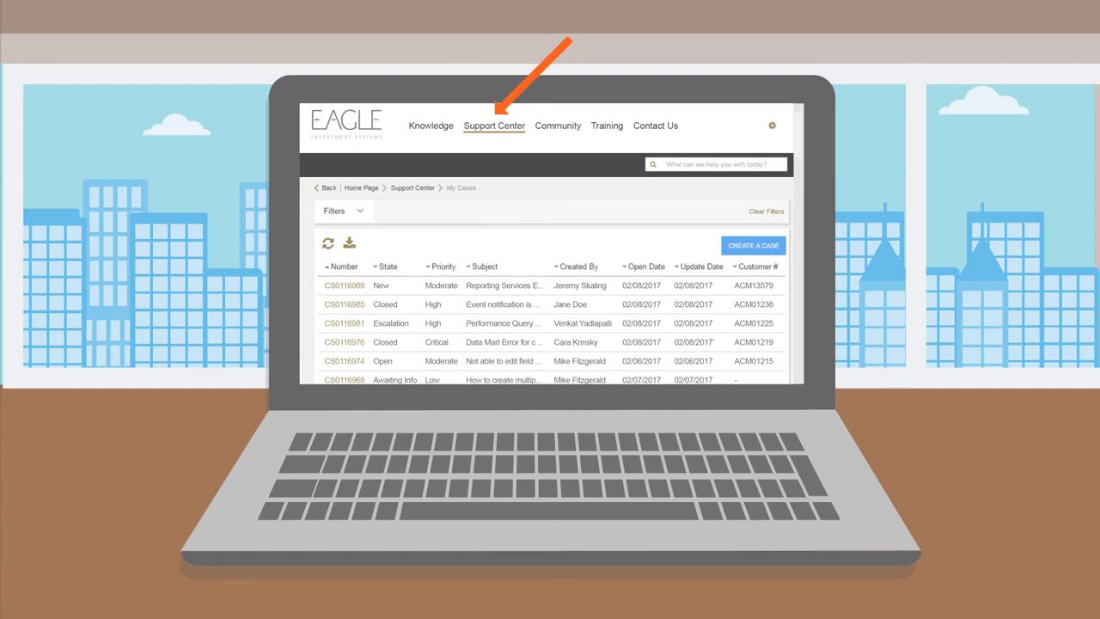
left_click(606, 125)
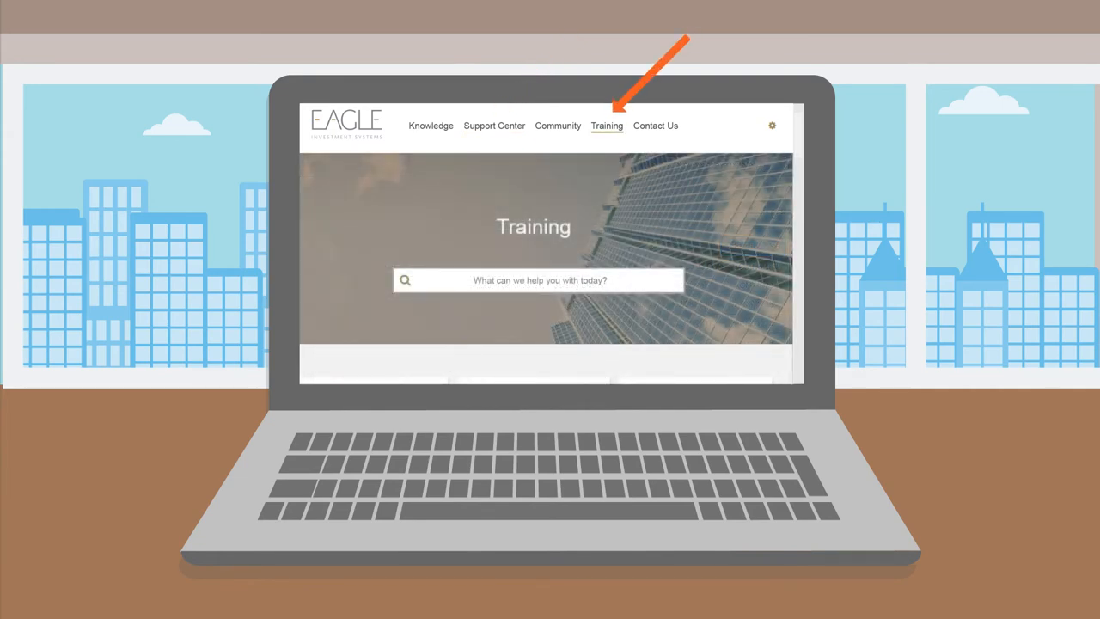
left_click(430, 126)
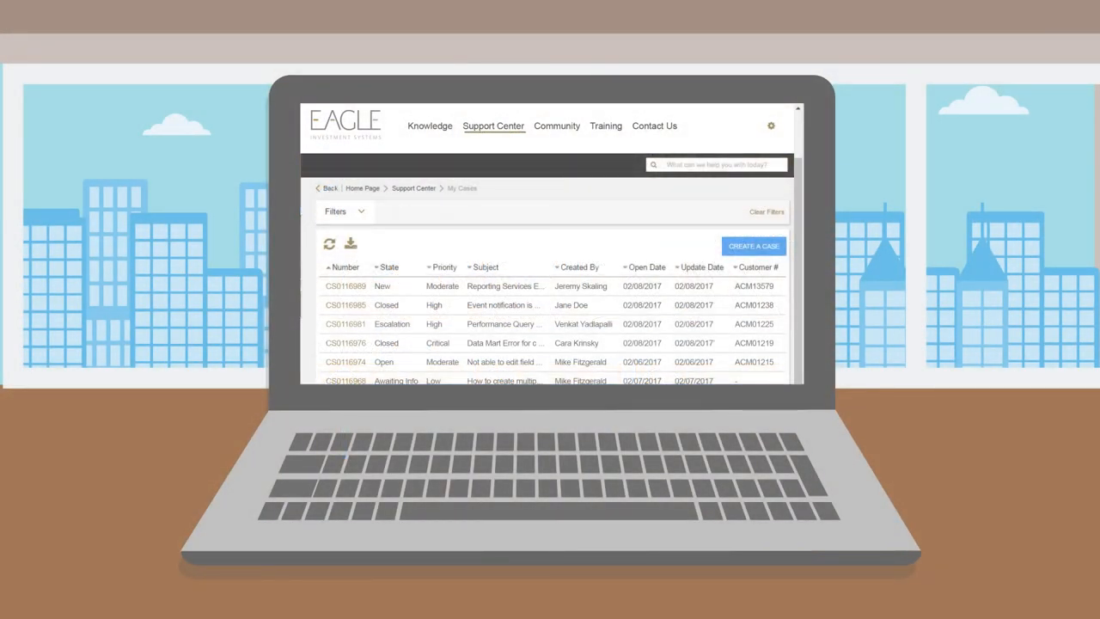
- View My Requests, then the Eagle Service Book of April–September 2016 ACME reports
left_click(395, 165)
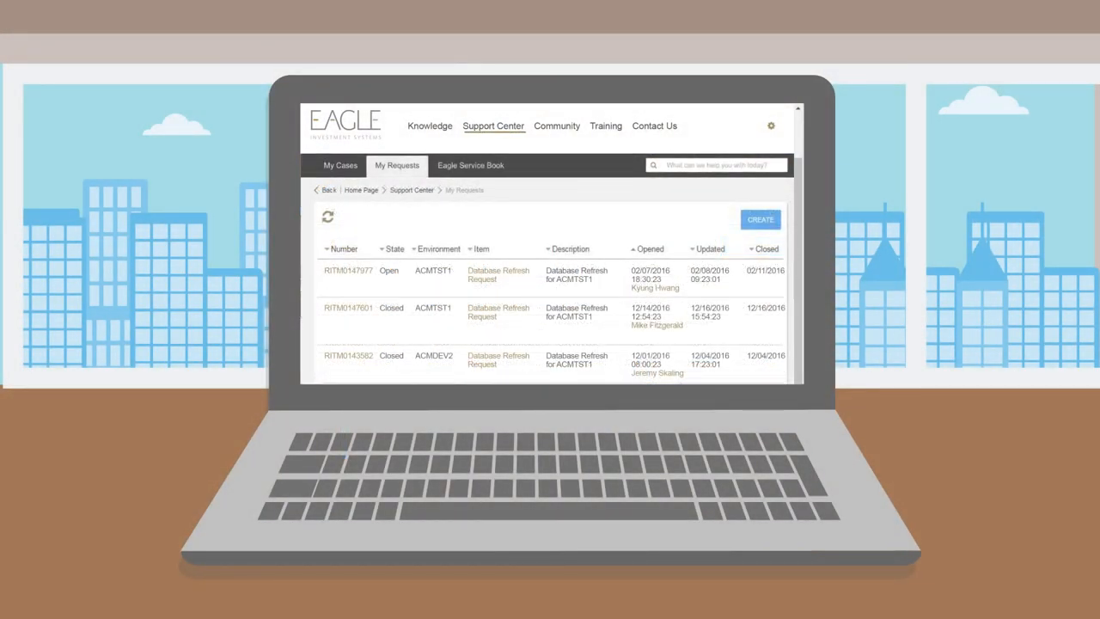
left_click(471, 165)
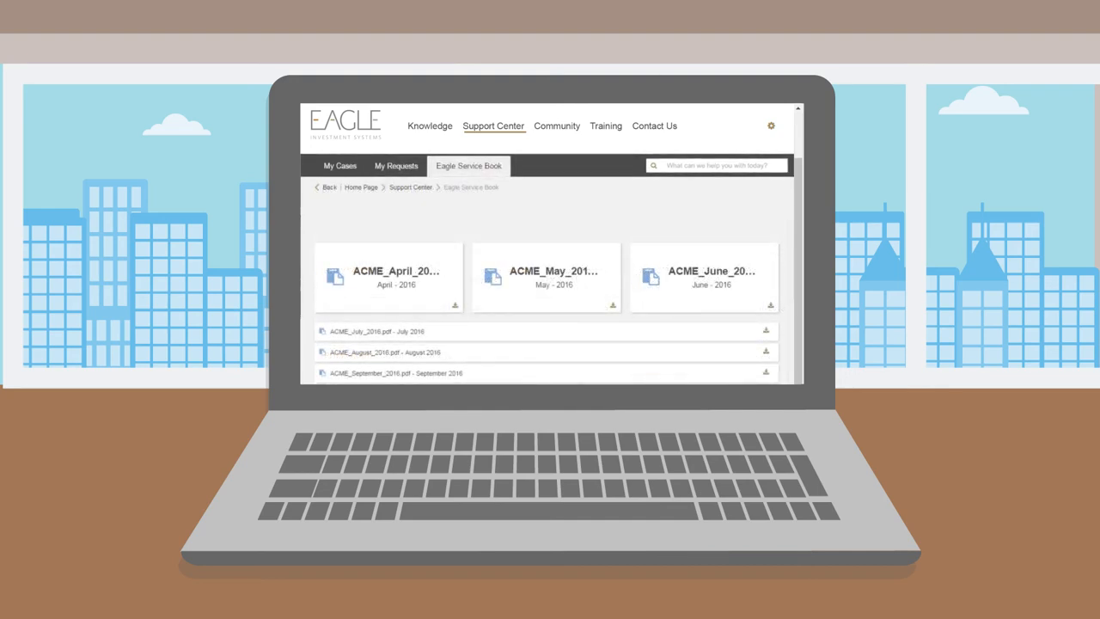